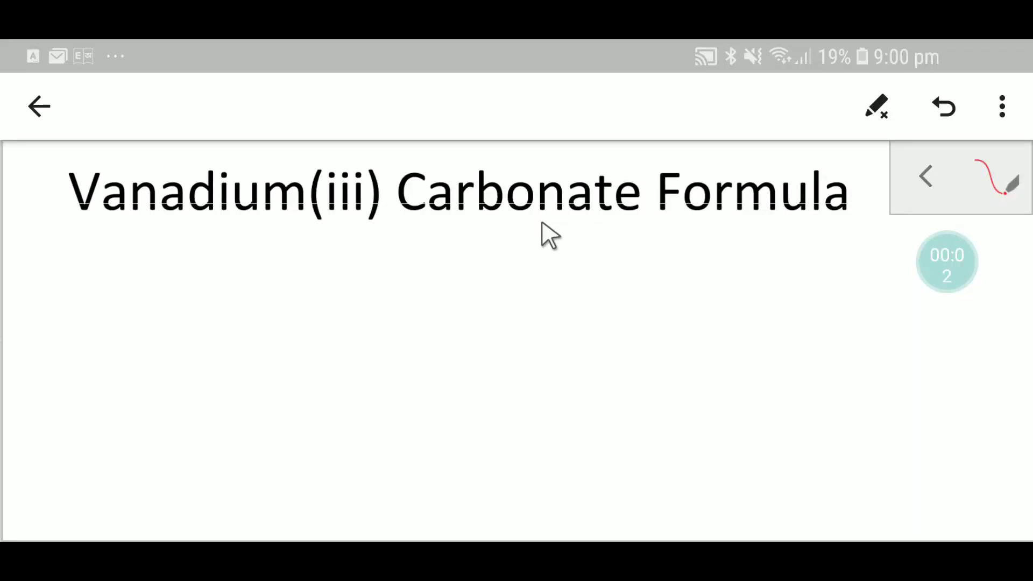
pyautogui.moveTo(376, 230)
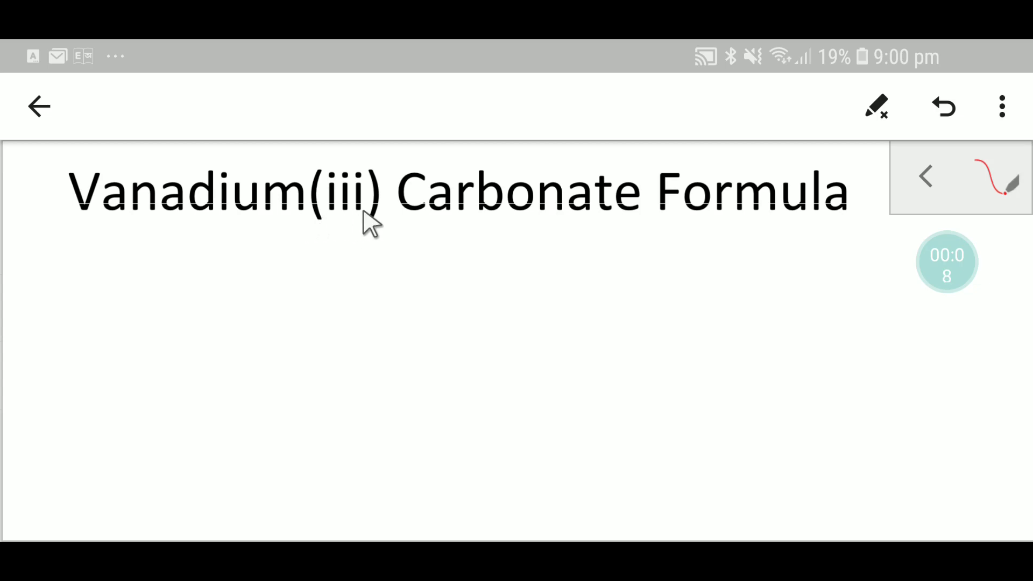
pyautogui.moveTo(462, 224)
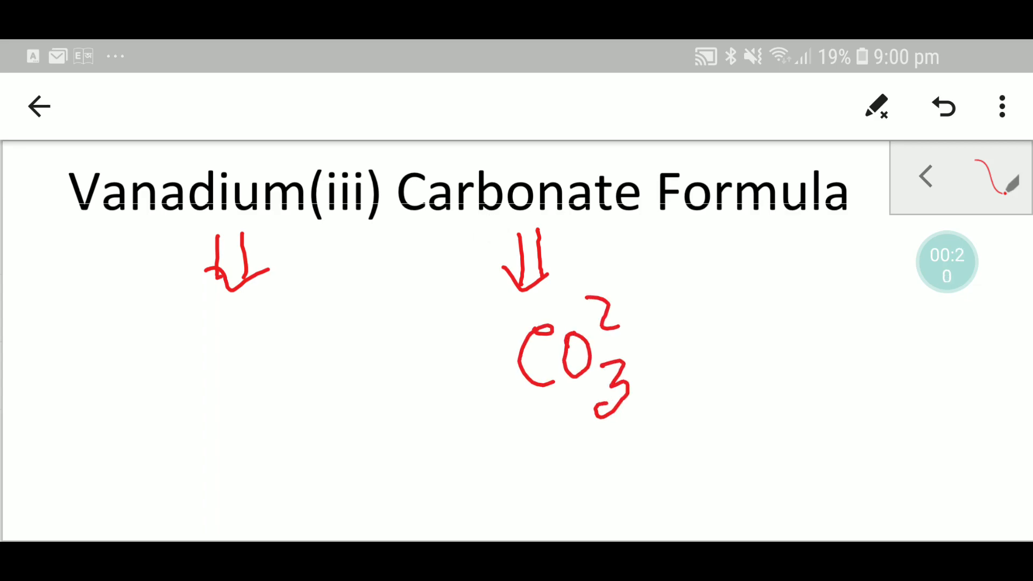
# Handwrite the ion charges in red: 2- on CO3 under carbonate and 3+ on V under vanadium.
pyautogui.moveTo(623, 304); pyautogui.dragTo(656, 301)
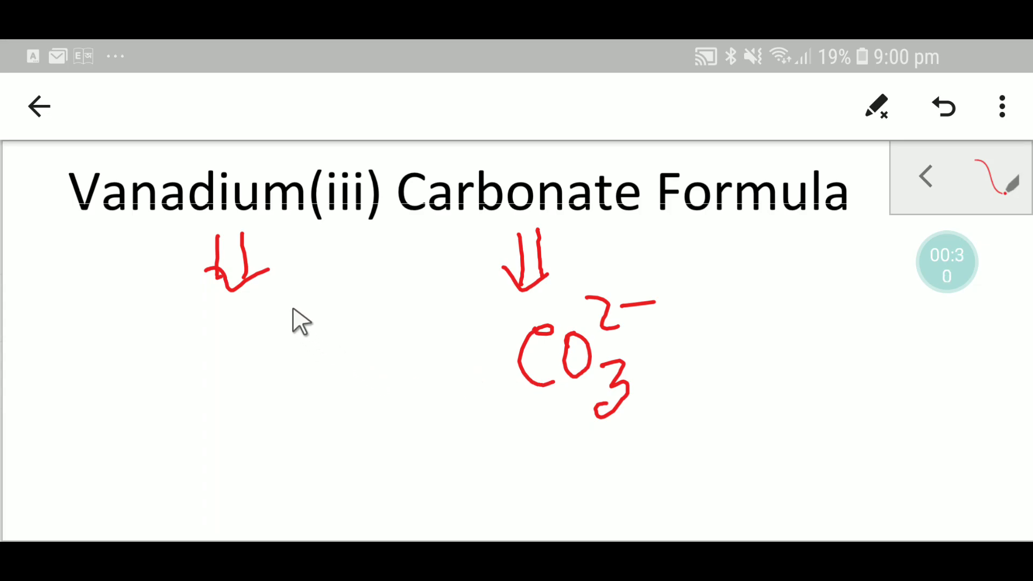
pyautogui.moveTo(293, 313)
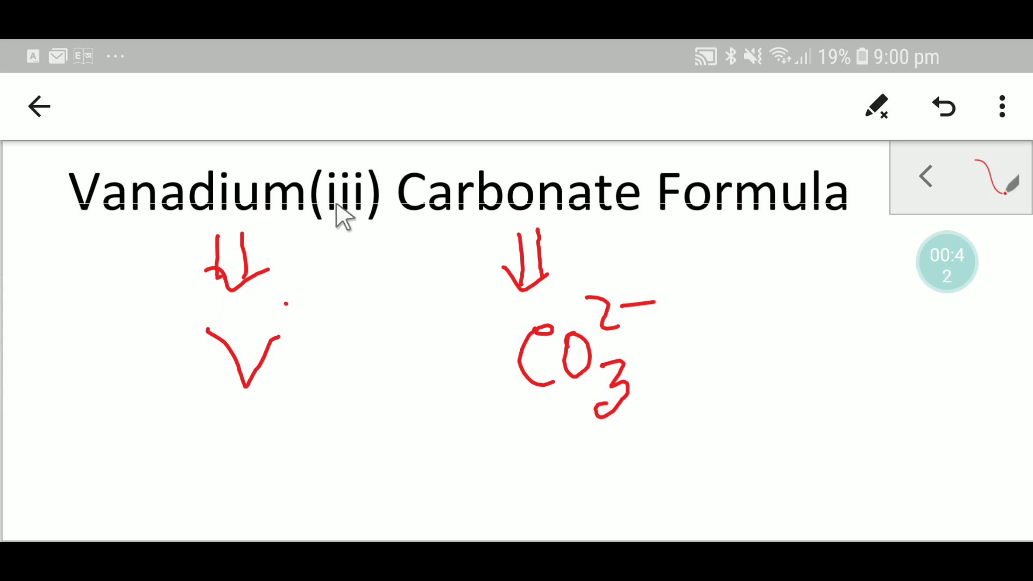
pyautogui.moveTo(283, 293); pyautogui.dragTo(353, 323)
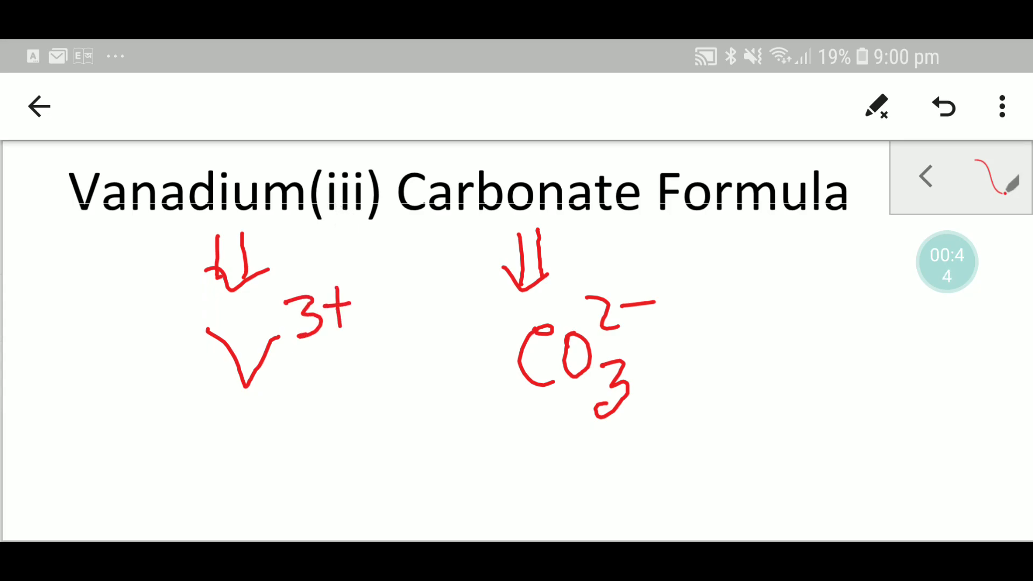
pyautogui.moveTo(339, 201)
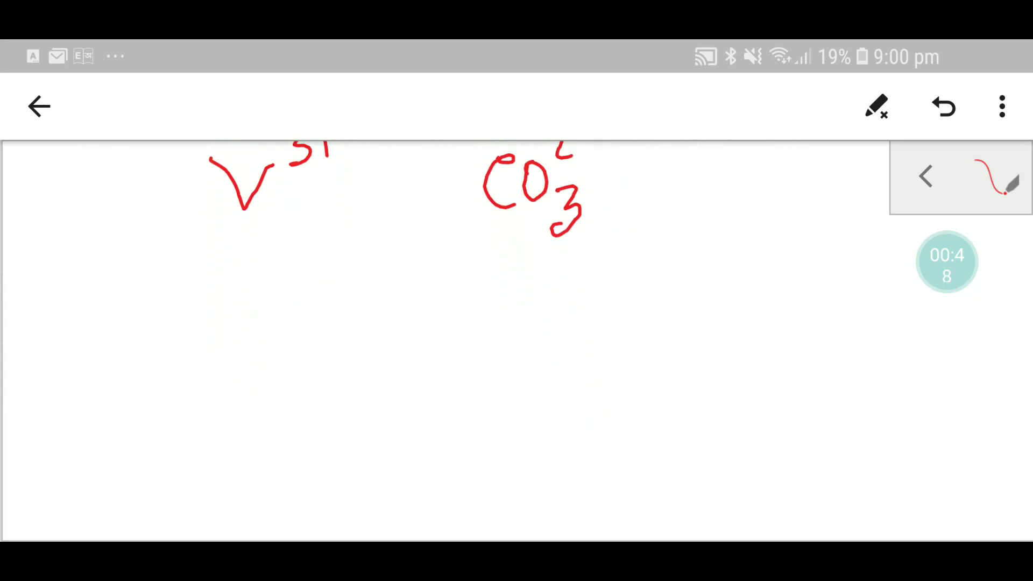
# Write a second line below repeating V 3+ followed by CO3 2-.
pyautogui.moveTo(283, 333); pyautogui.dragTo(326, 395)
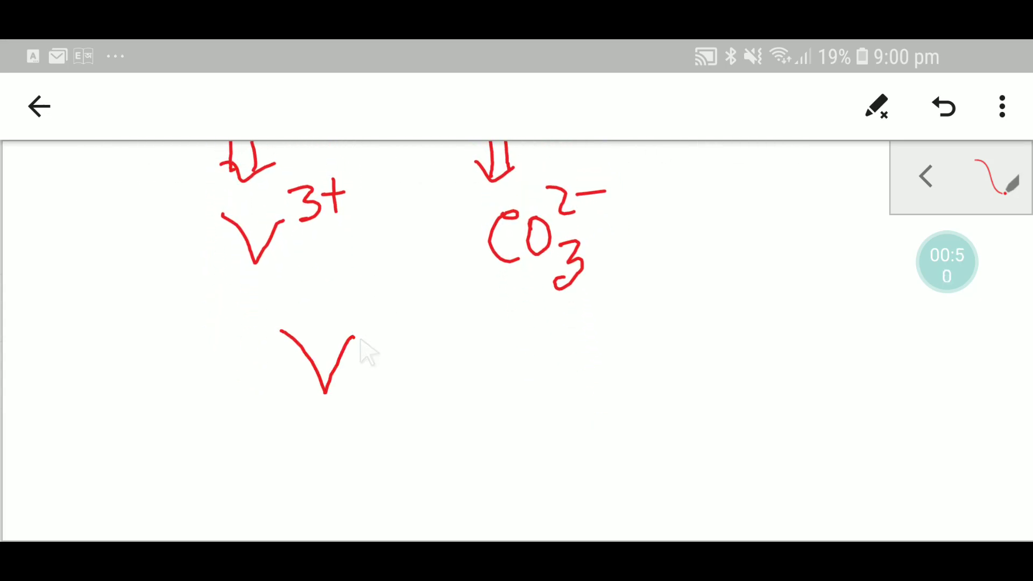
pyautogui.moveTo(356, 290); pyautogui.dragTo(448, 369)
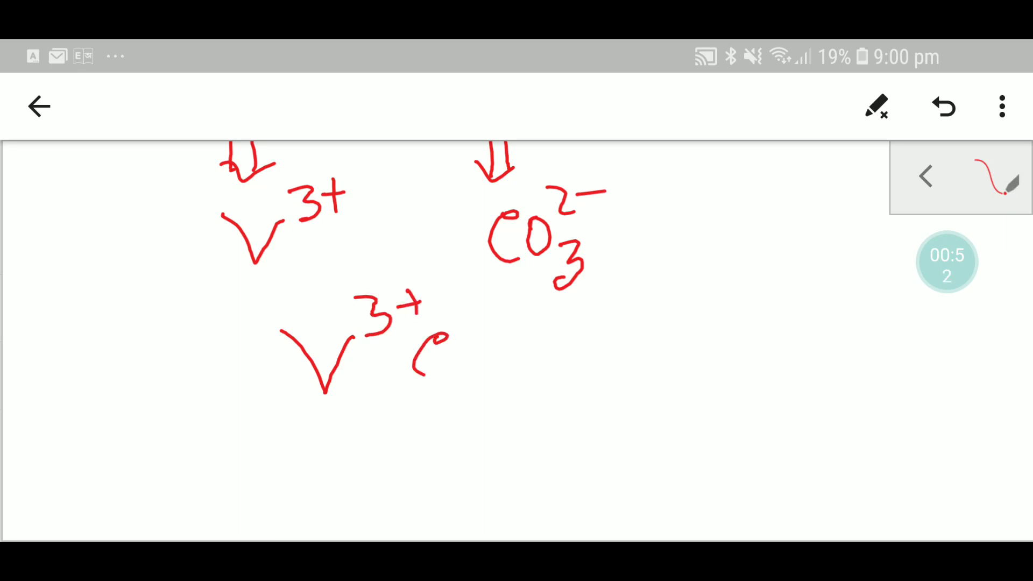
pyautogui.moveTo(422, 329); pyautogui.dragTo(515, 409)
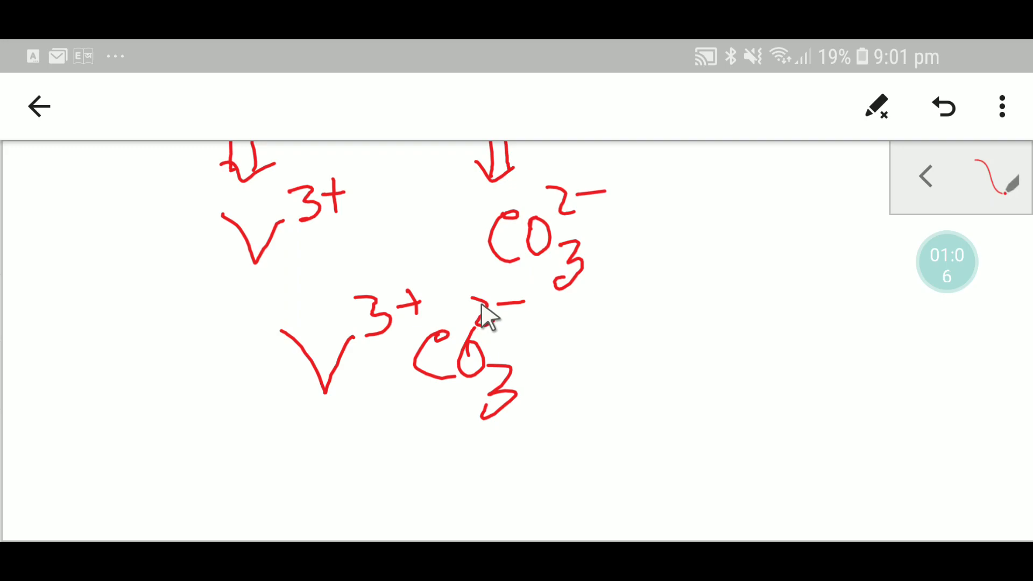
pyautogui.moveTo(524, 326)
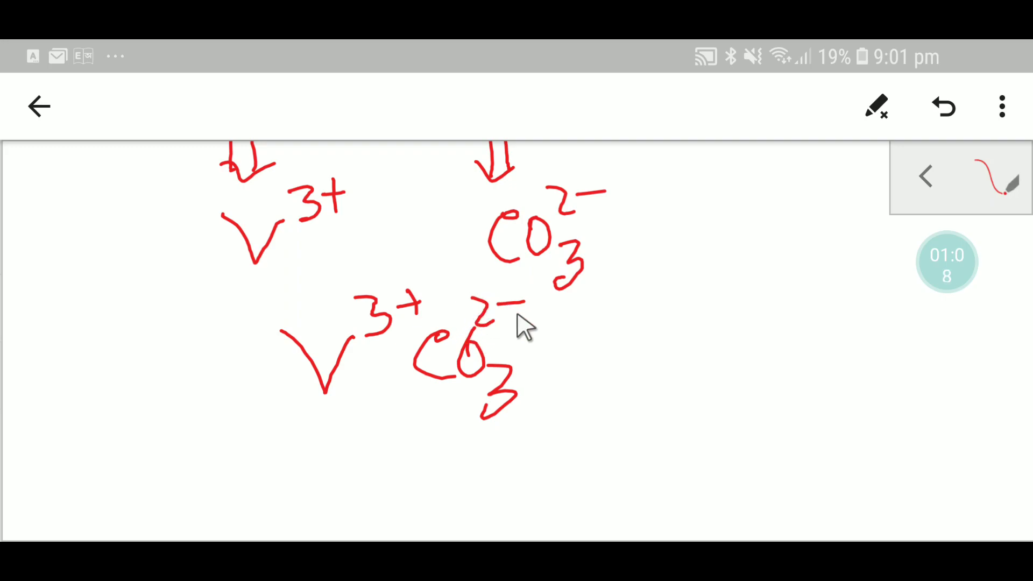
pyautogui.moveTo(385, 366)
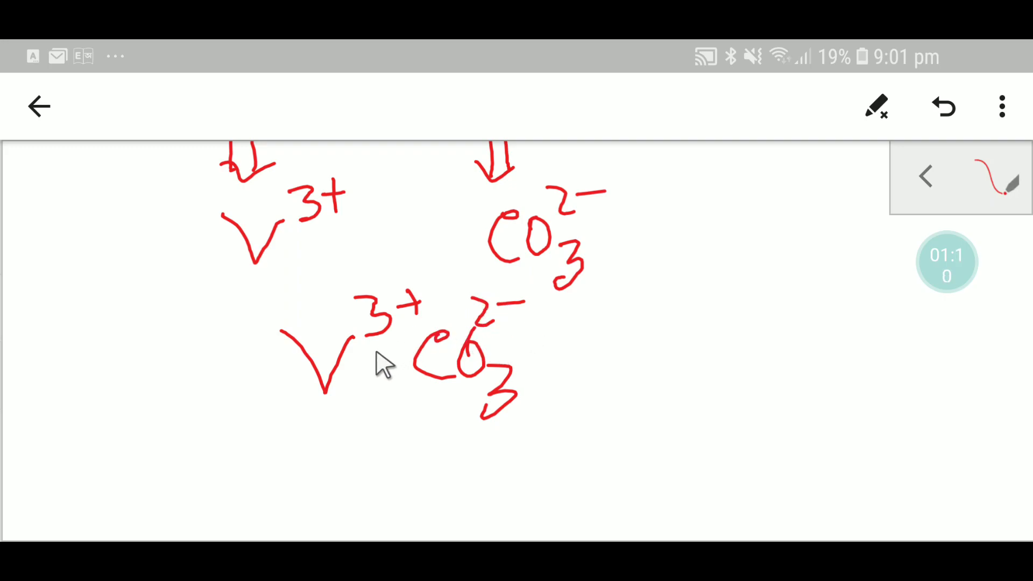
# Cross the charges over: subscript 2 under V, brackets around CO3 with subscript 3.
pyautogui.moveTo(342, 395); pyautogui.dragTo(388, 428)
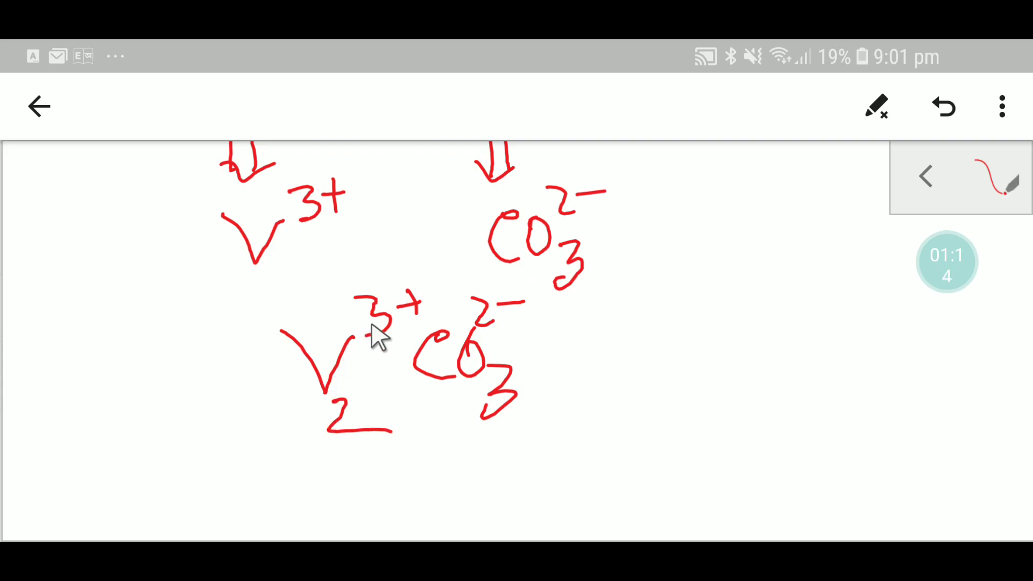
pyautogui.moveTo(428, 303); pyautogui.dragTo(521, 409)
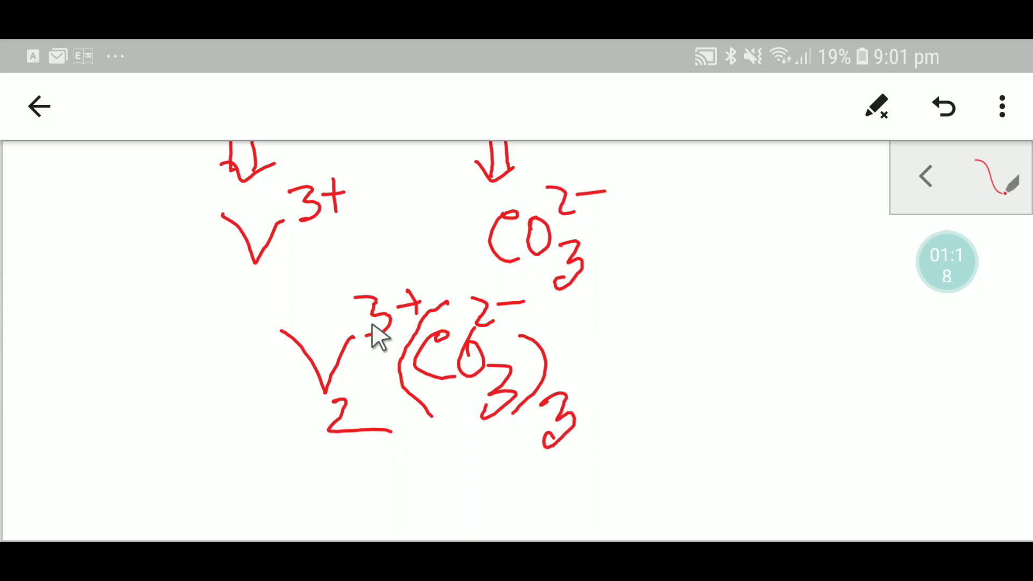
pyautogui.moveTo(366, 349)
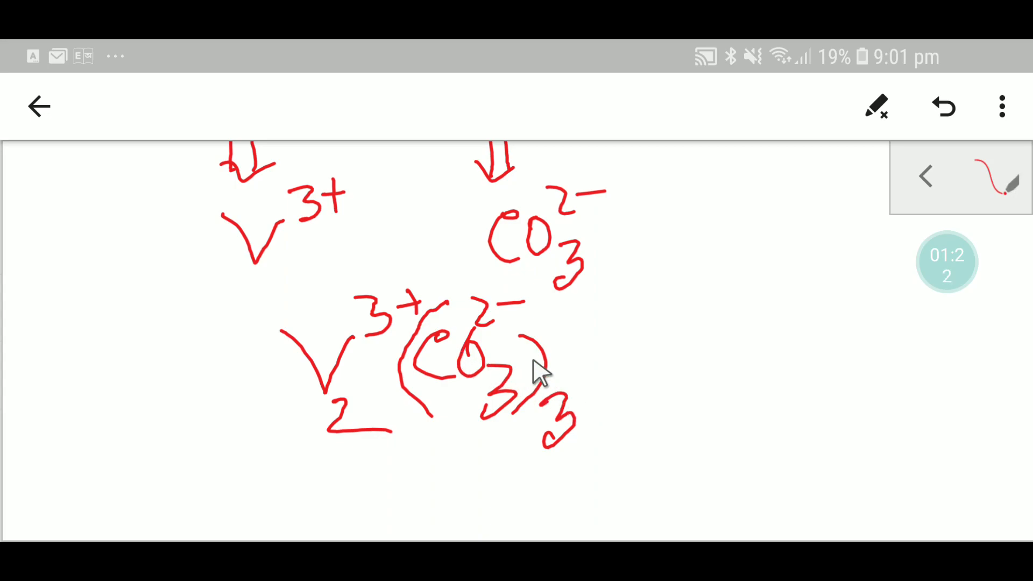
# Handwrite a clean V with subscript 2 to the right of the crossed-over line.
pyautogui.scroll(-3)
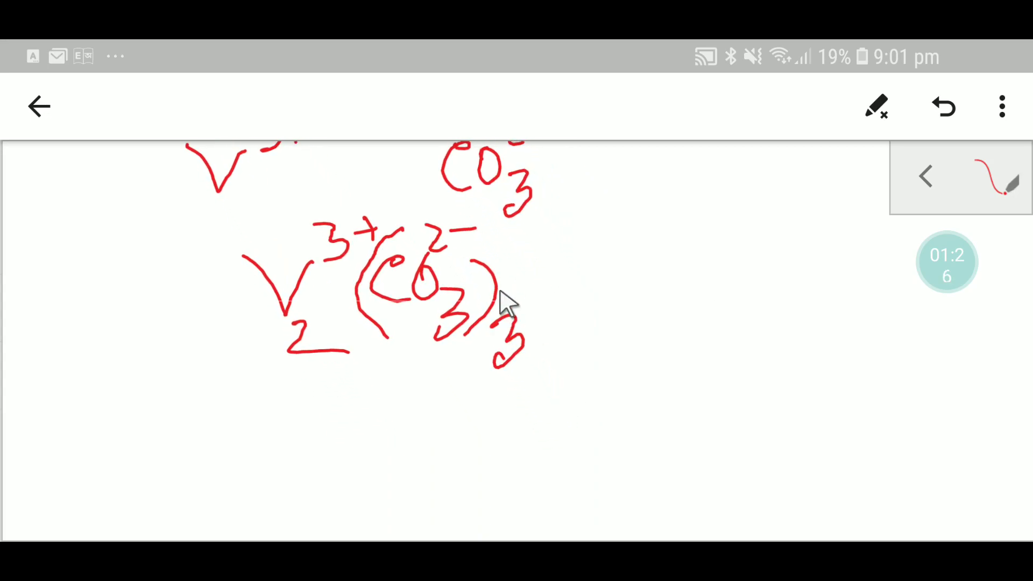
pyautogui.moveTo(620, 316); pyautogui.dragTo(686, 389)
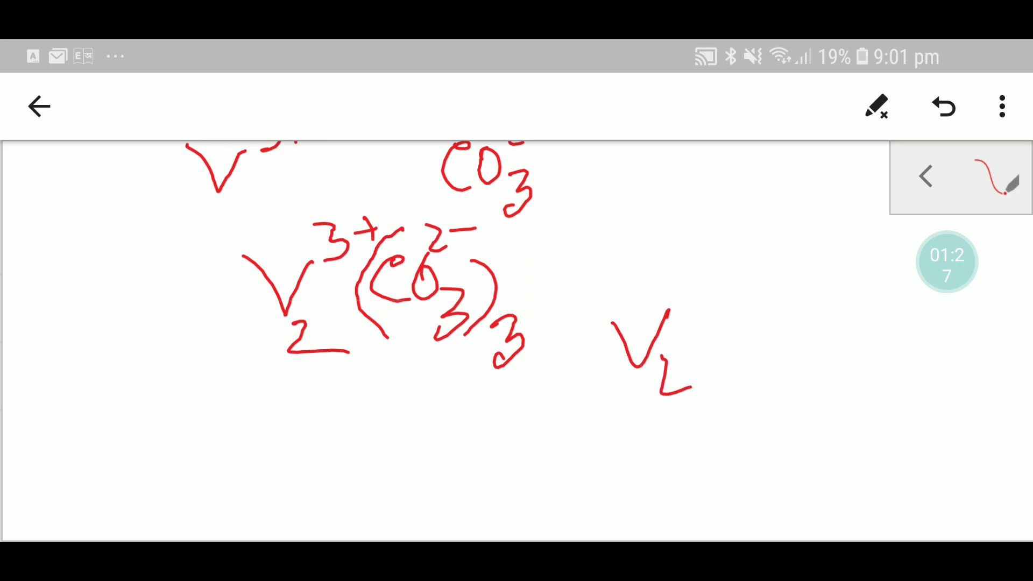